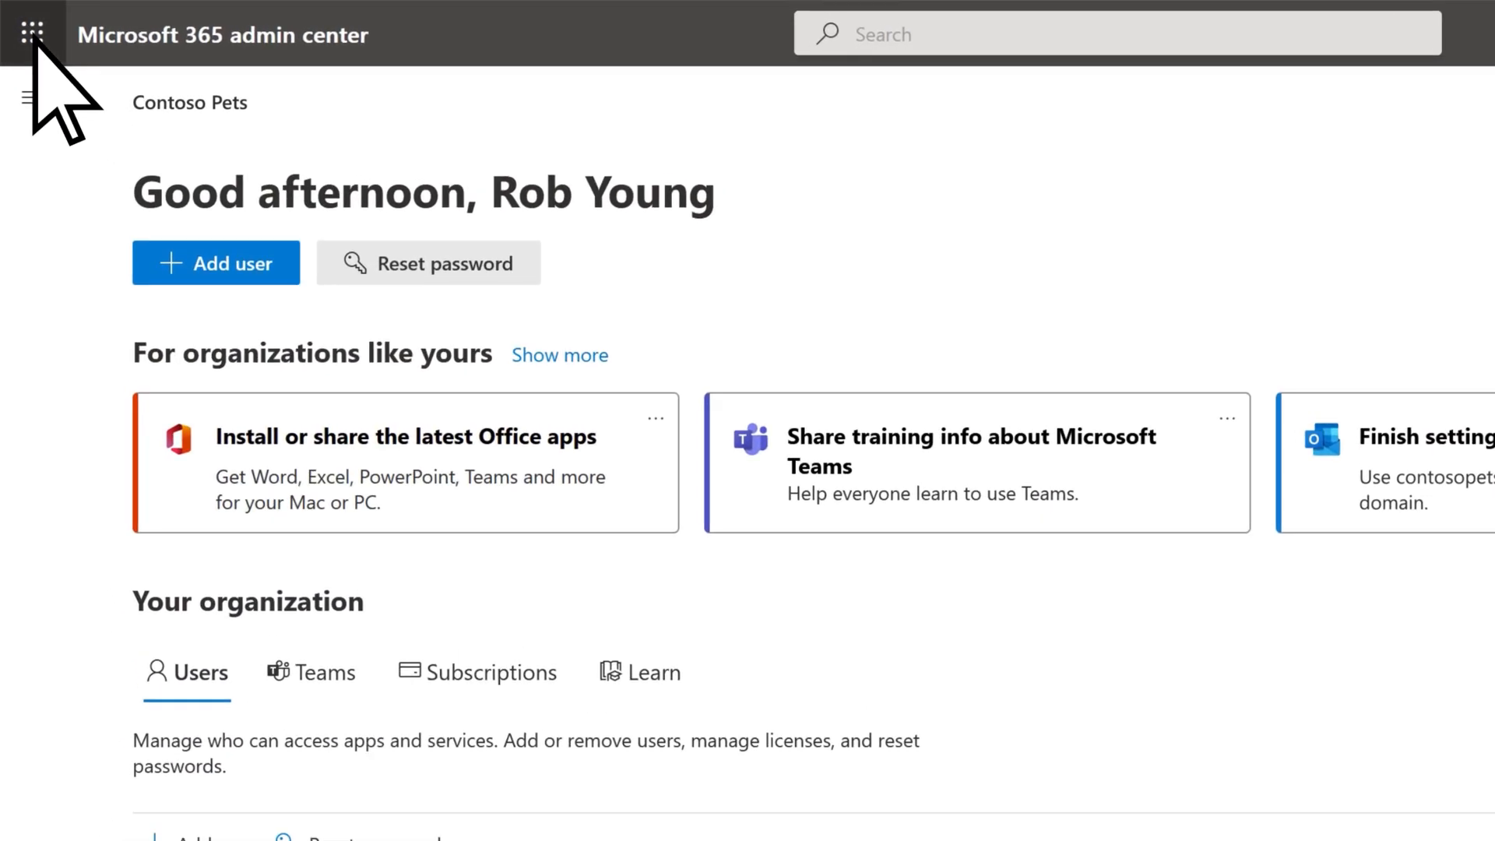
- Launch Bookings from the app launcher and open the Contoso Pets calendar
{"action": "left_click", "coordinate": [33, 33]}
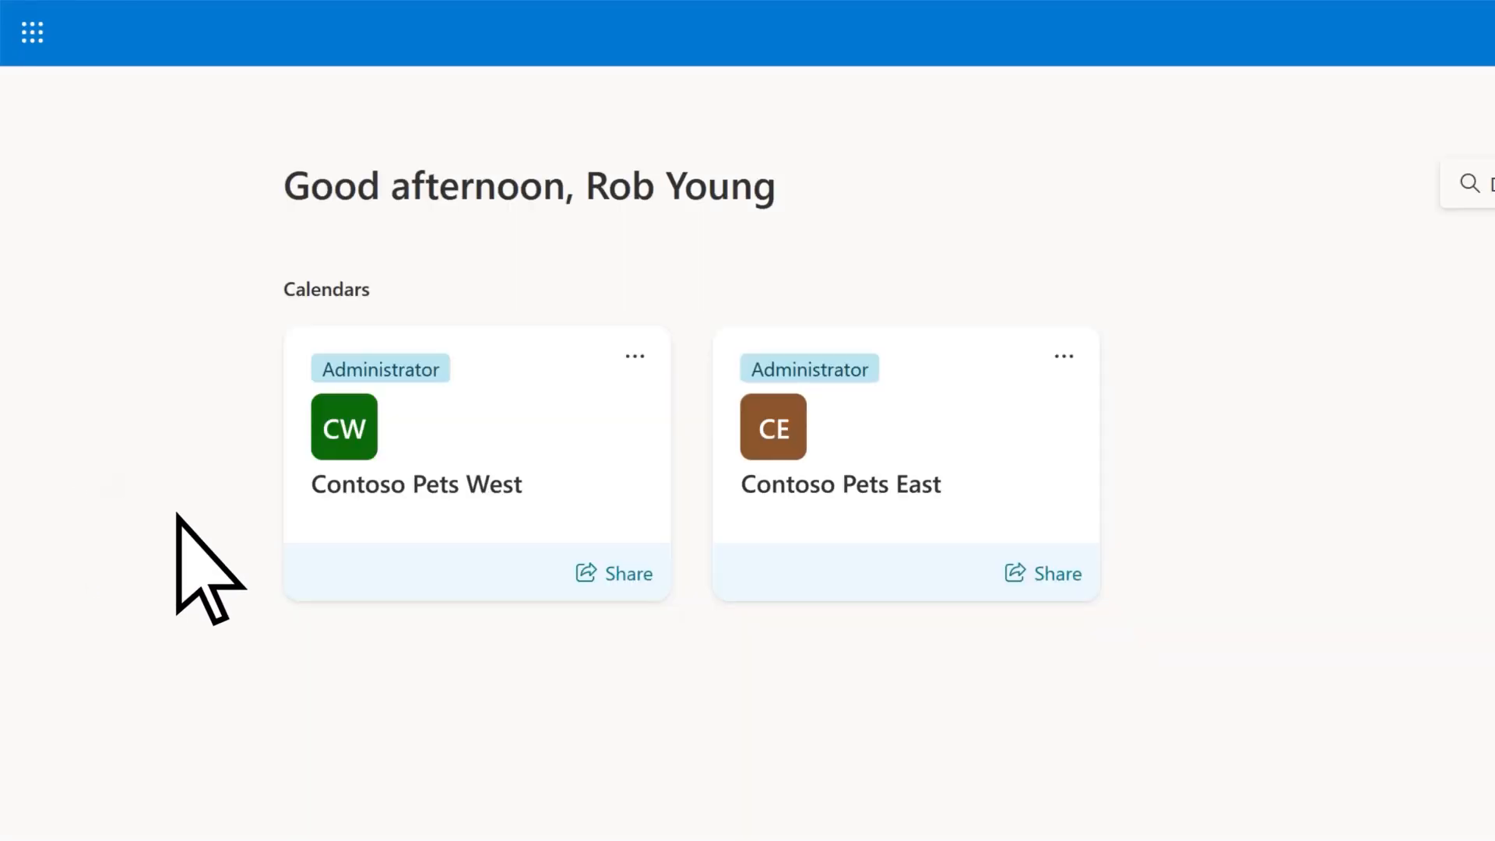
{"action": "left_click", "coordinate": [415, 484]}
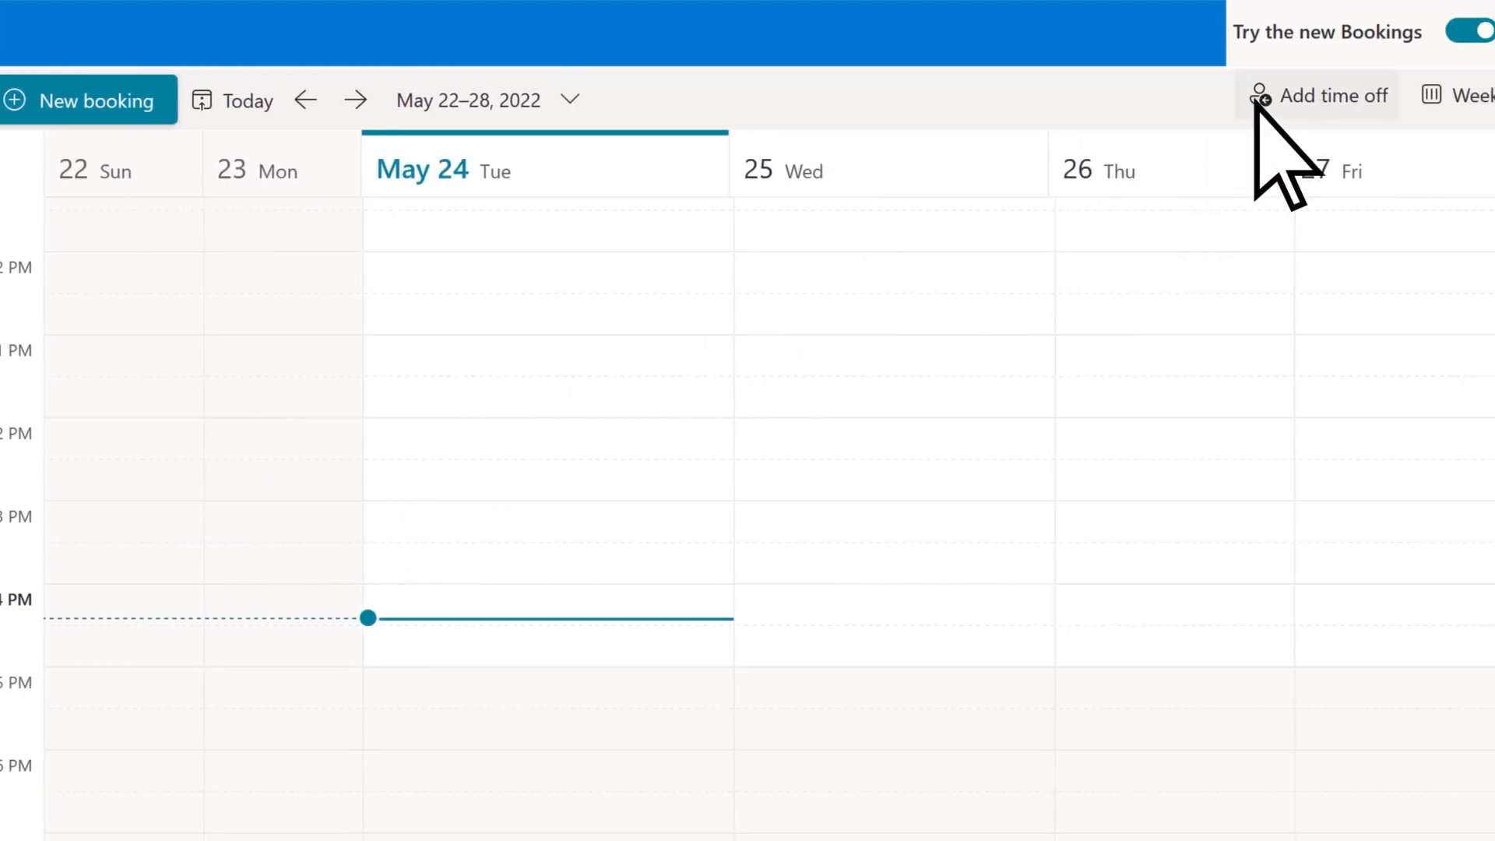
- Add an all-day 'We're closed' time off for May 27–30, 2022 for three staff
{"action": "left_click", "coordinate": [1318, 95]}
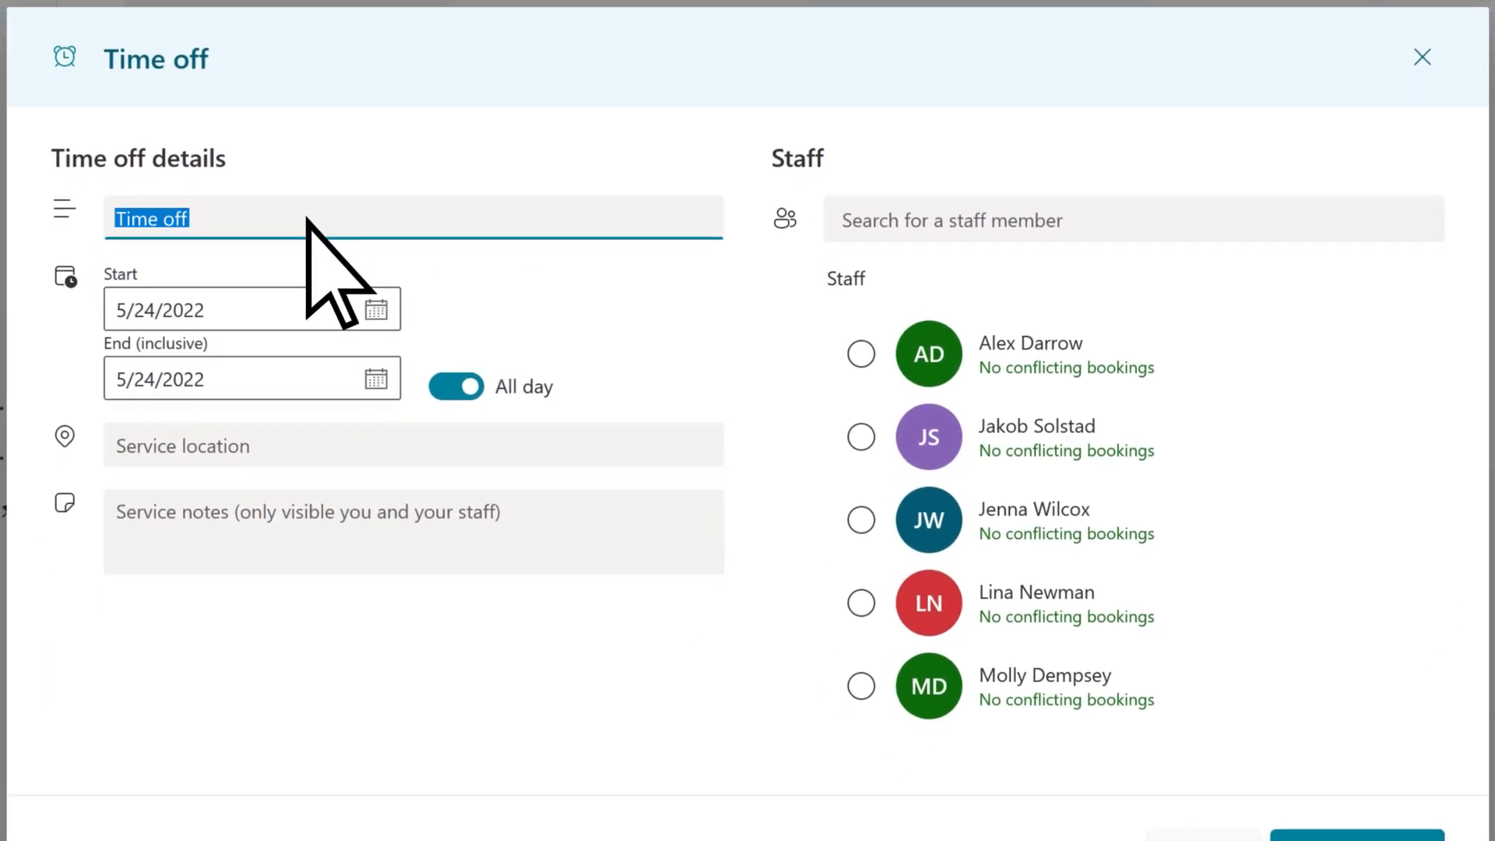
{"action": "type", "text": "We're closed"}
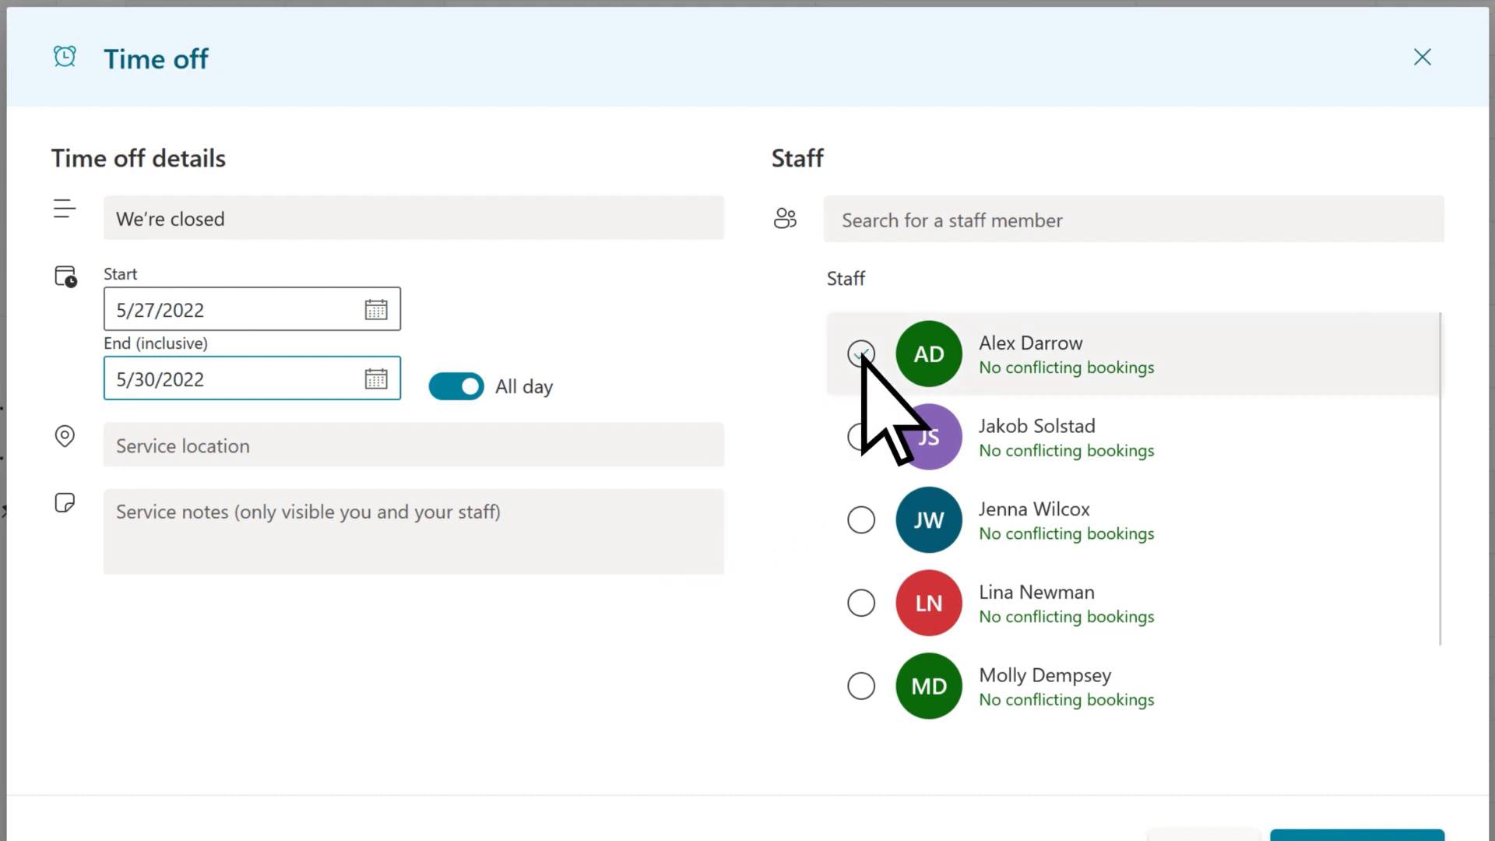
{"action": "left_click", "coordinate": [859, 354]}
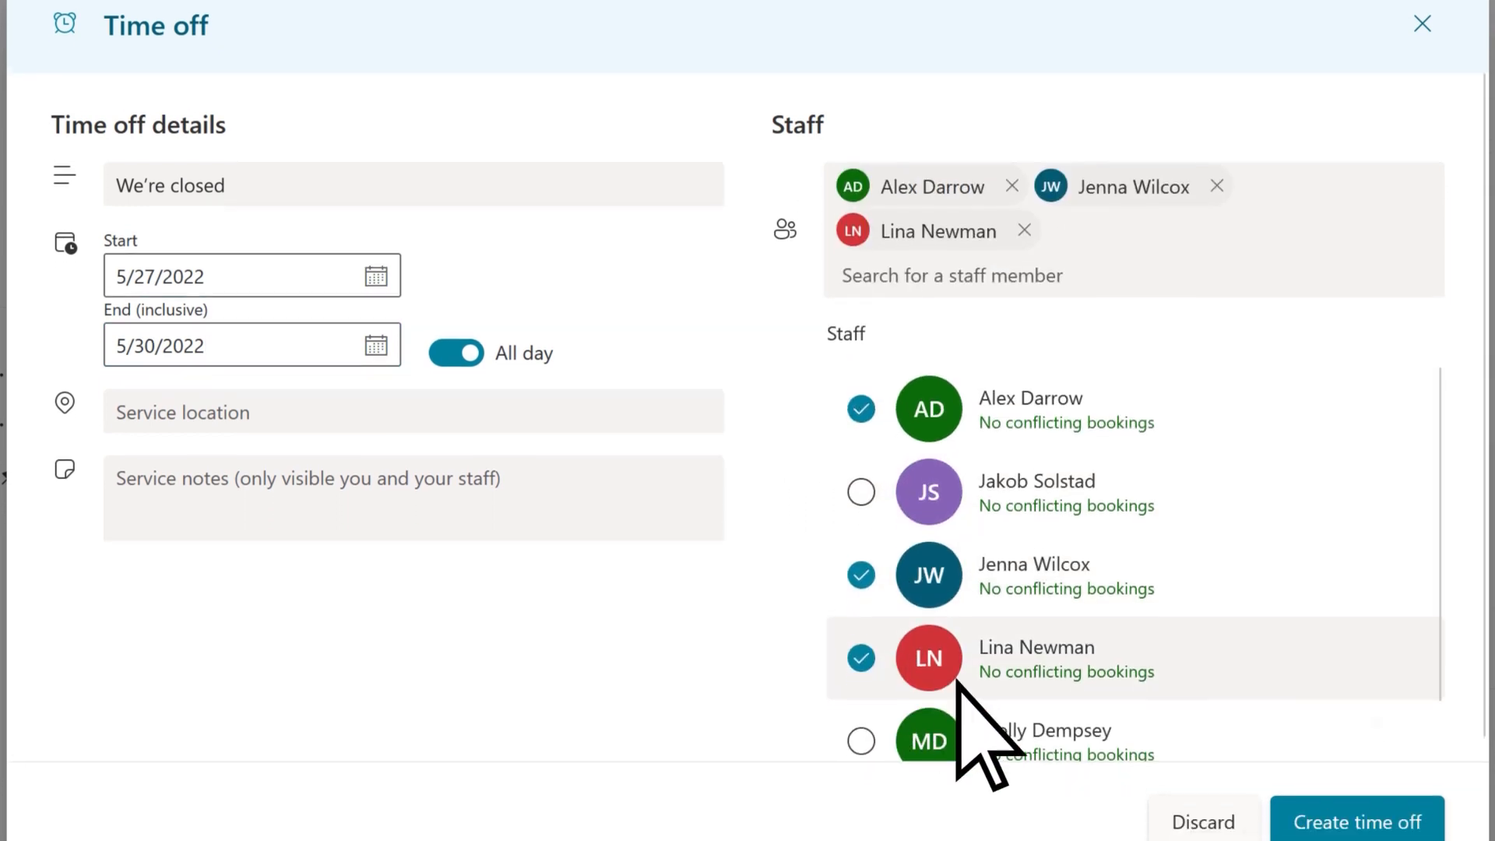
{"action": "left_click", "coordinate": [1355, 822]}
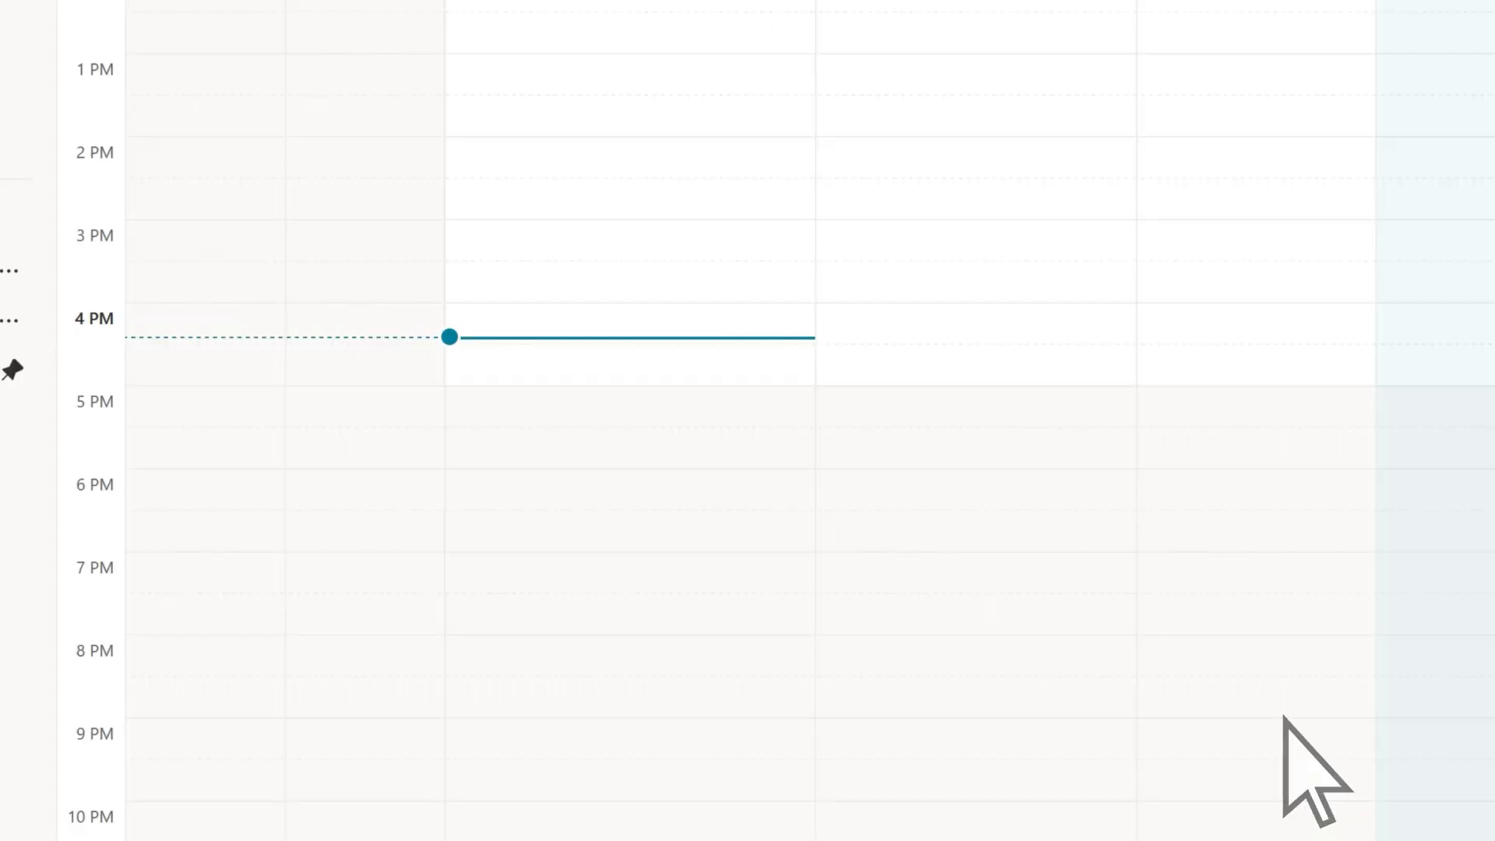